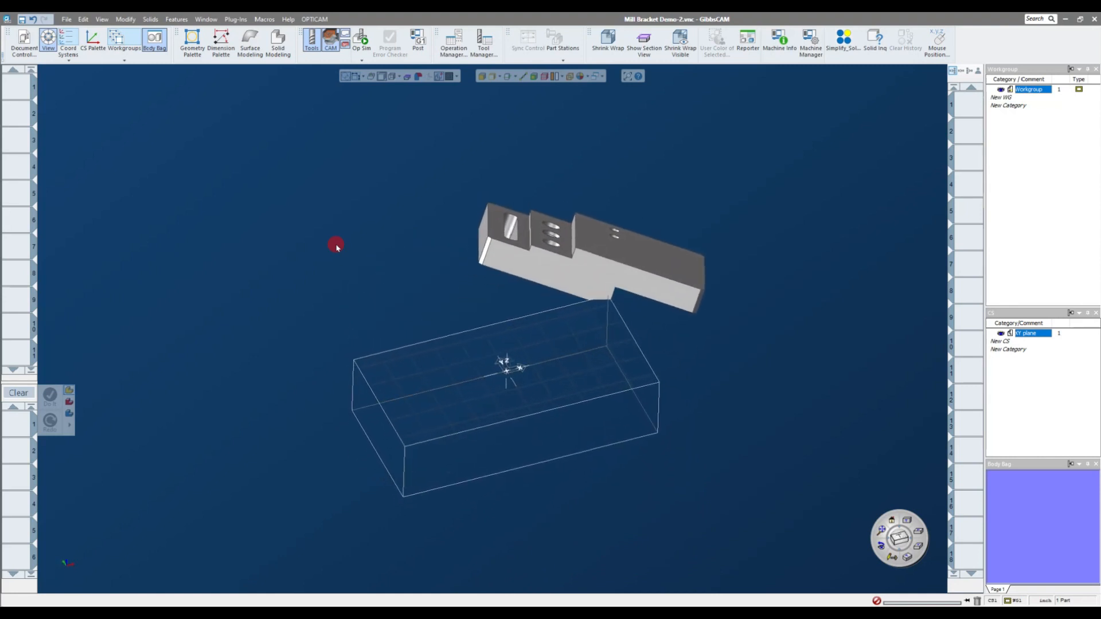
- Move the imported bracket solid down into position inside the stock box
click(93, 38)
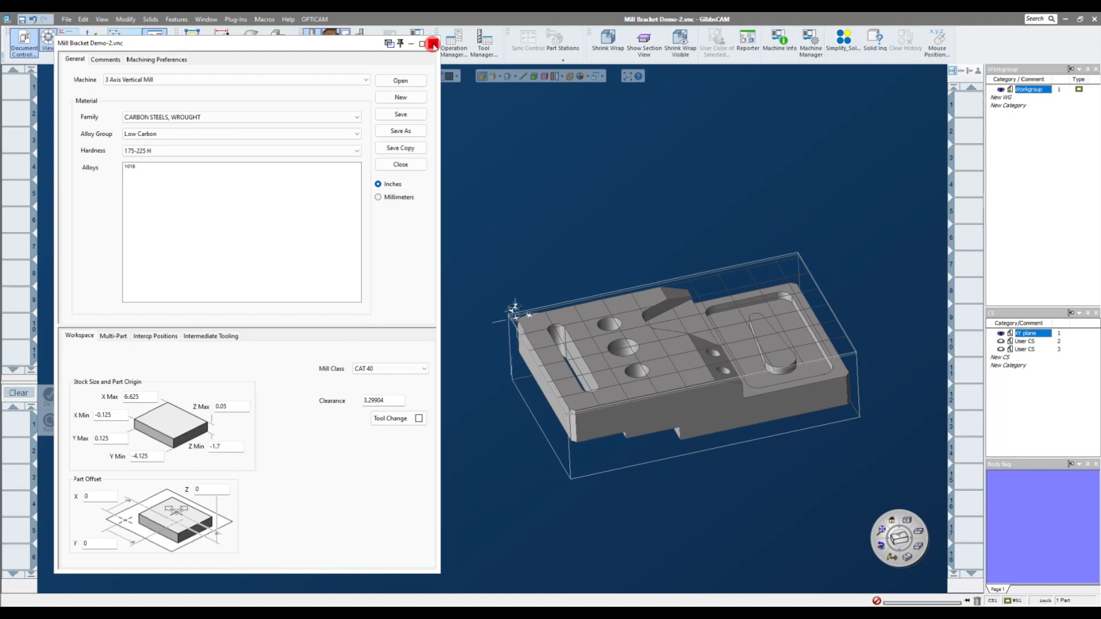
- Close Document Control after setting stock X Max 6.625, Y Min -4.125, Z Min -1.7
click(432, 43)
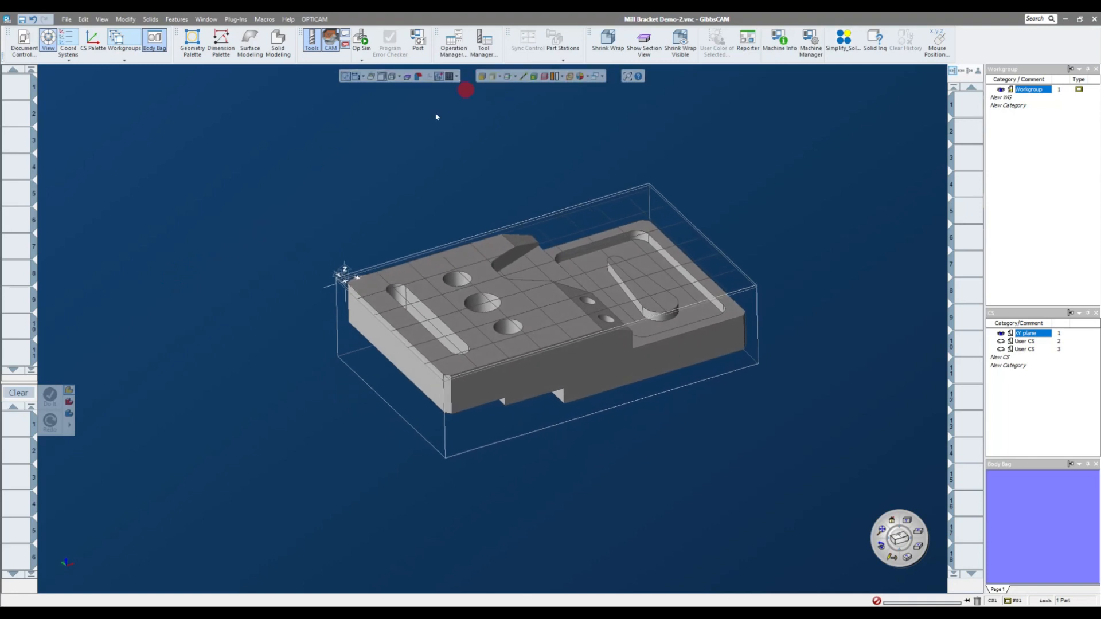
- Use the process list options to add the first three tools and machining operations
right_click(50, 418)
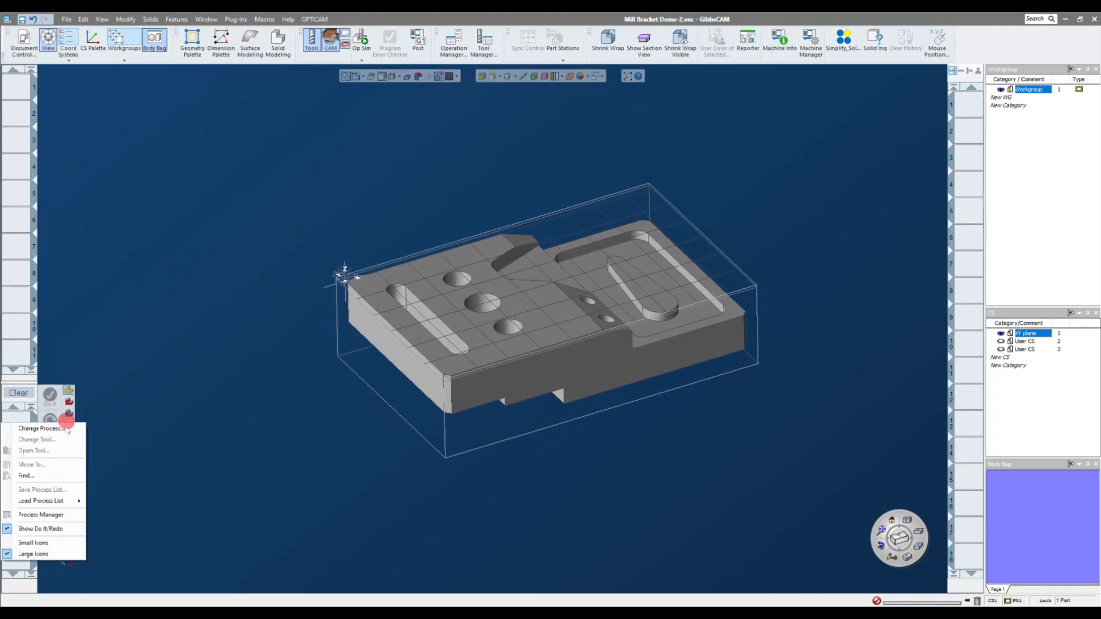
click(125, 480)
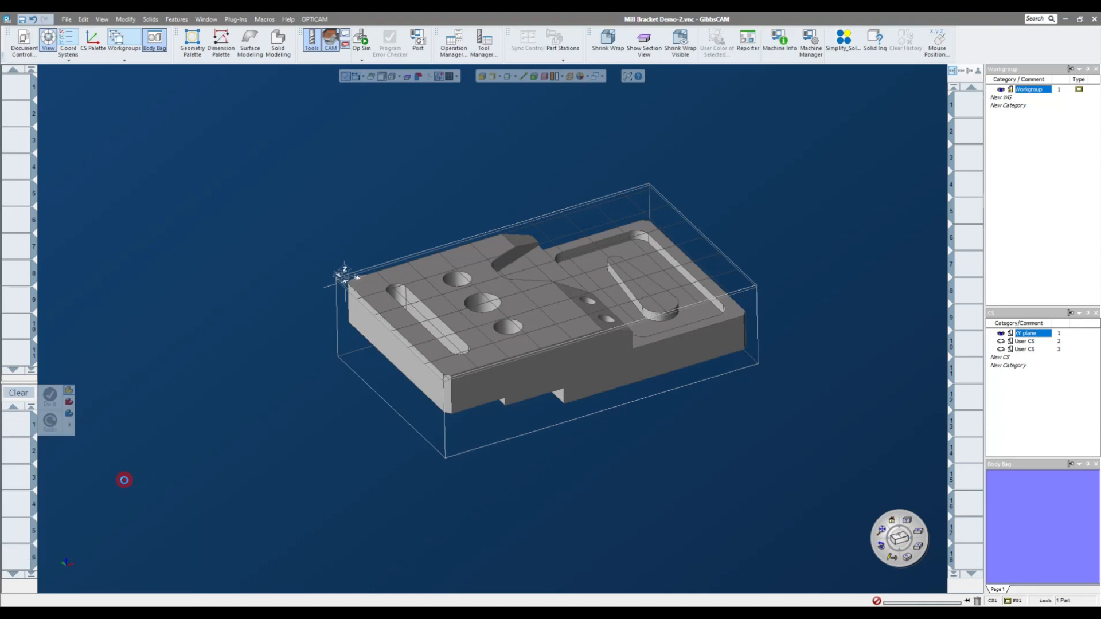
click(502, 76)
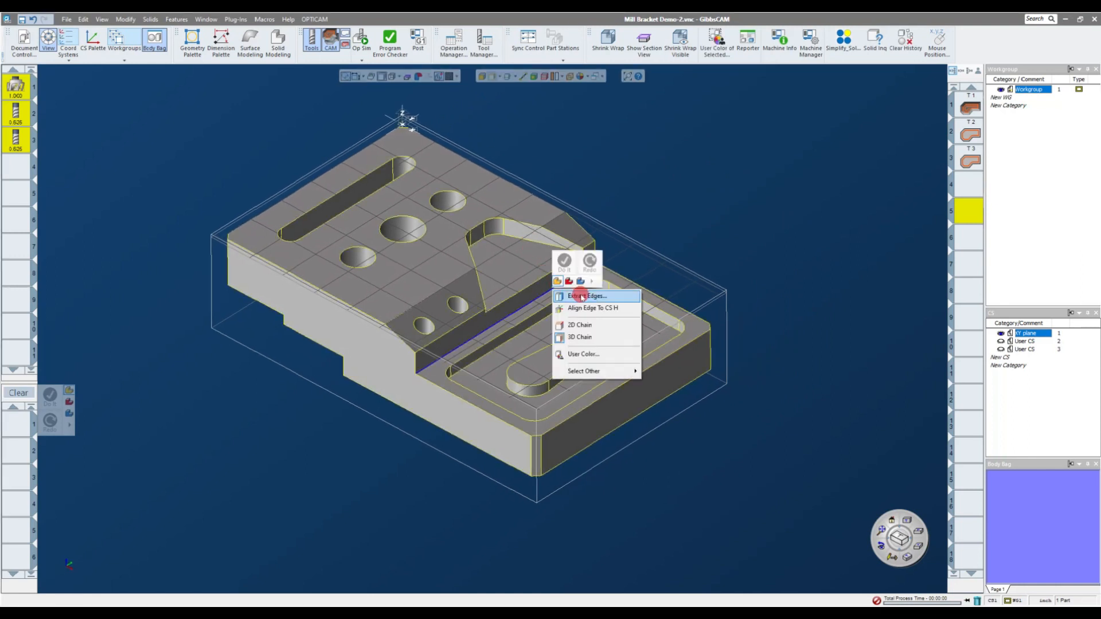
- Extract boundary geometry from the selected face edges with Geometry Extraction
click(586, 296)
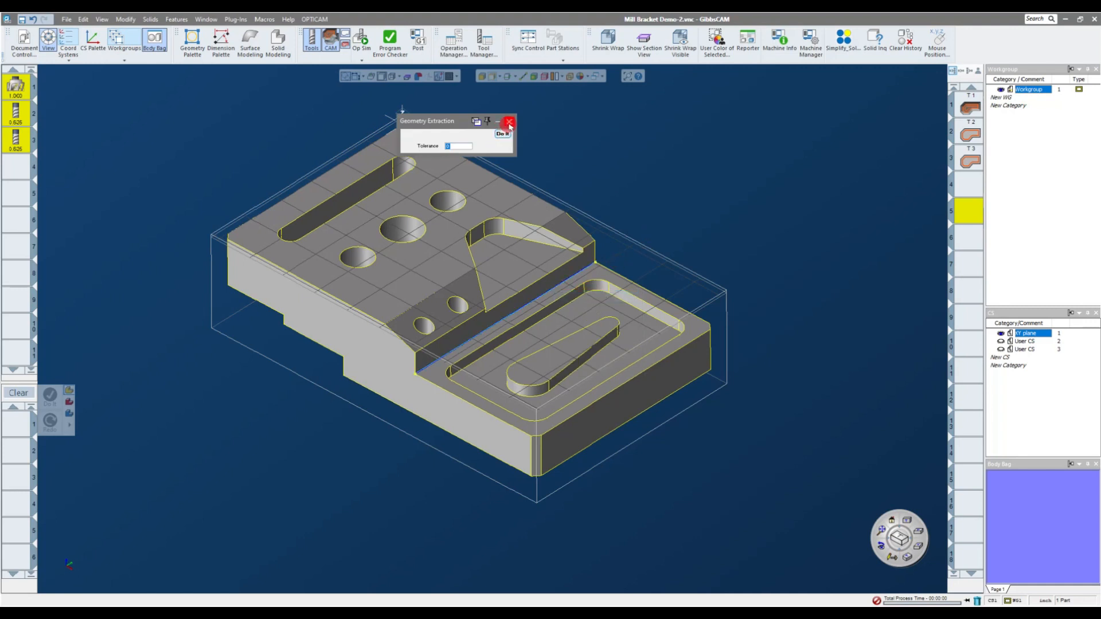
click(509, 121)
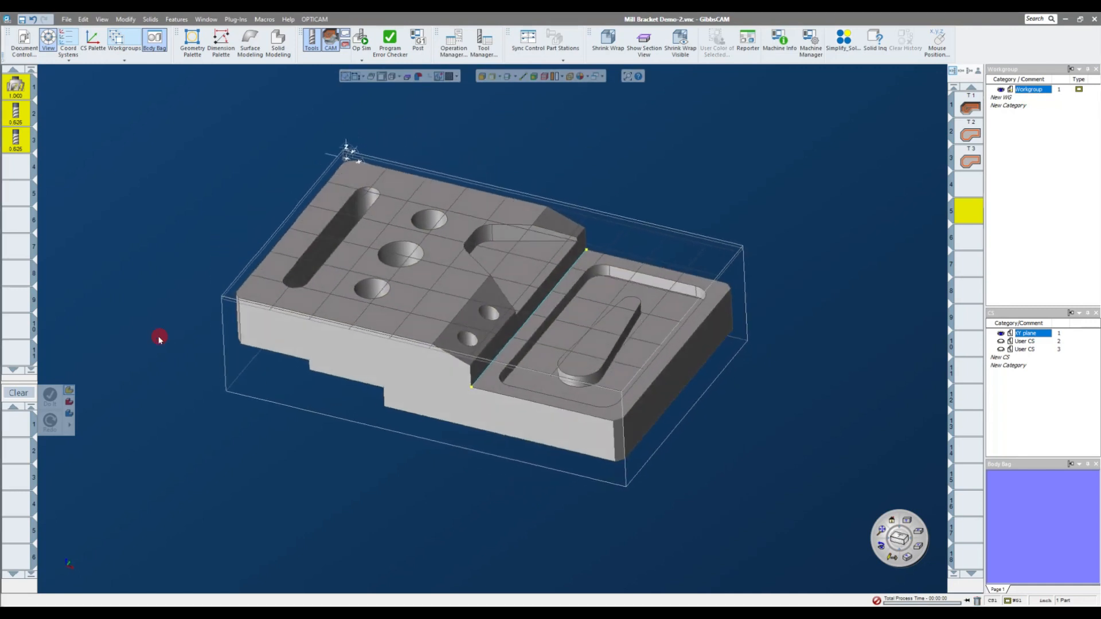
- Find and add a 1.500 tool to the tool list with two operations using it
right_click(50, 400)
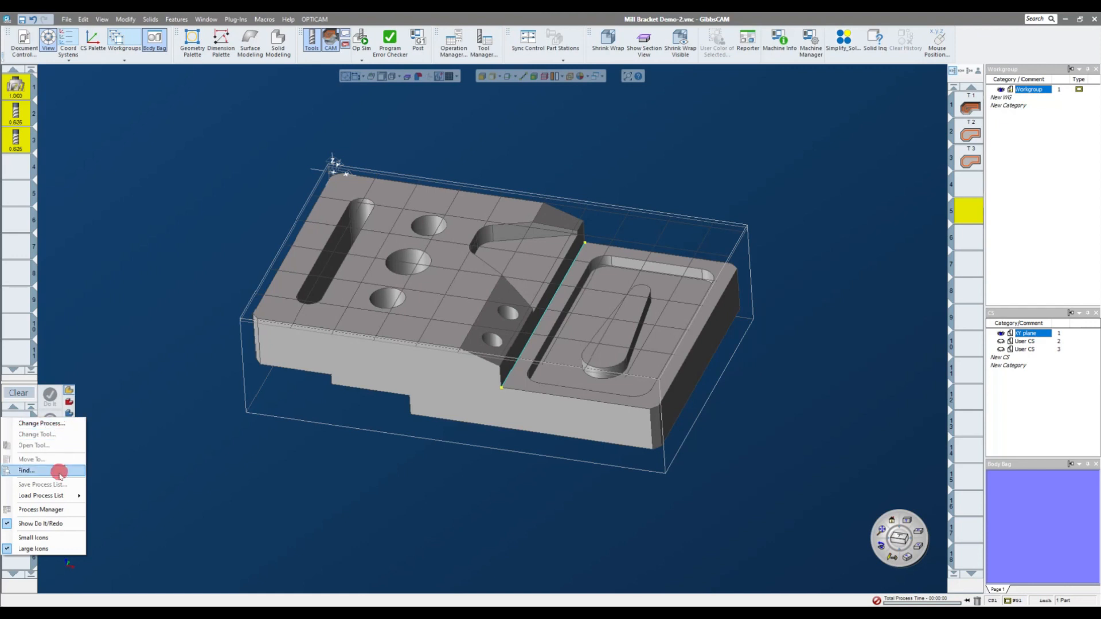
click(26, 470)
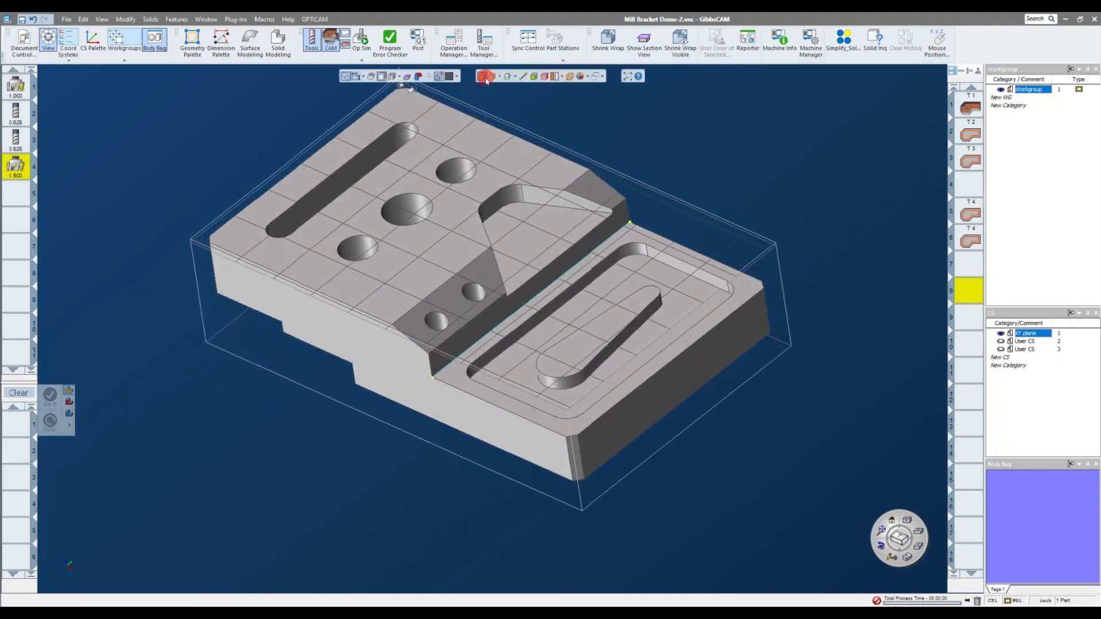
- Machine the pocket and triangular recess boundaries with a new 0.375 tool operation
click(645, 284)
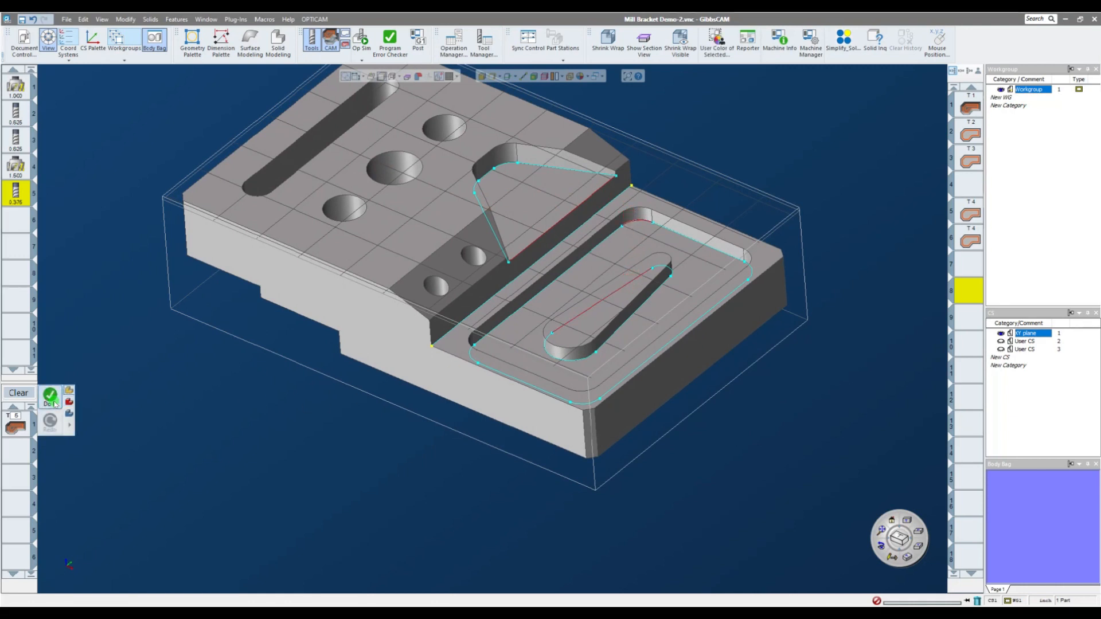
click(49, 397)
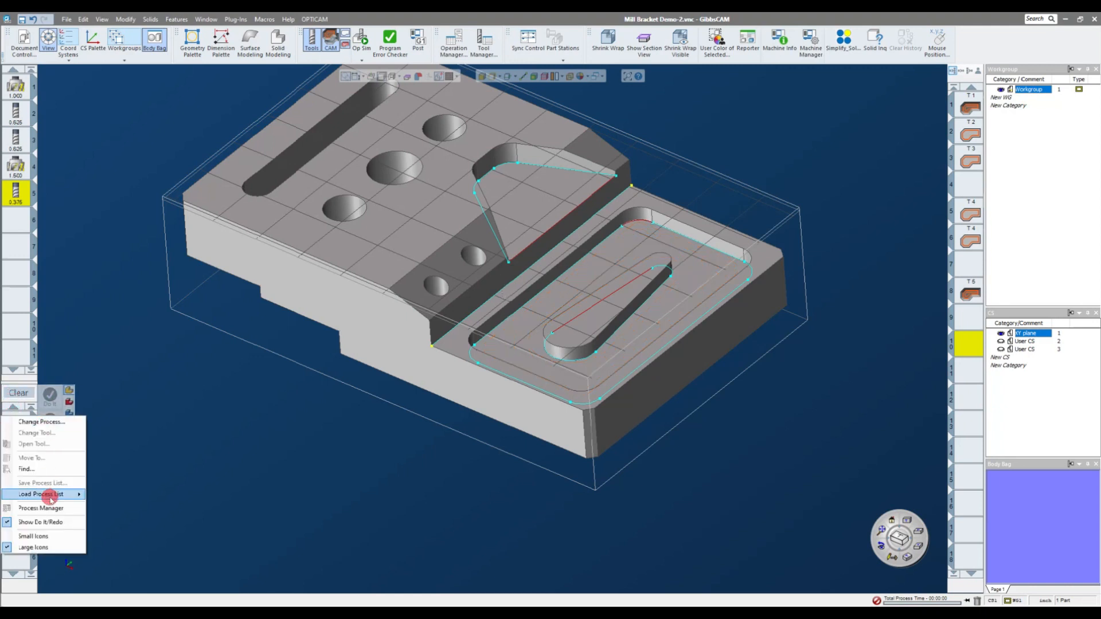
- Load the saved drilling process list, bringing in the 0.250 and 0.881 tools
click(153, 435)
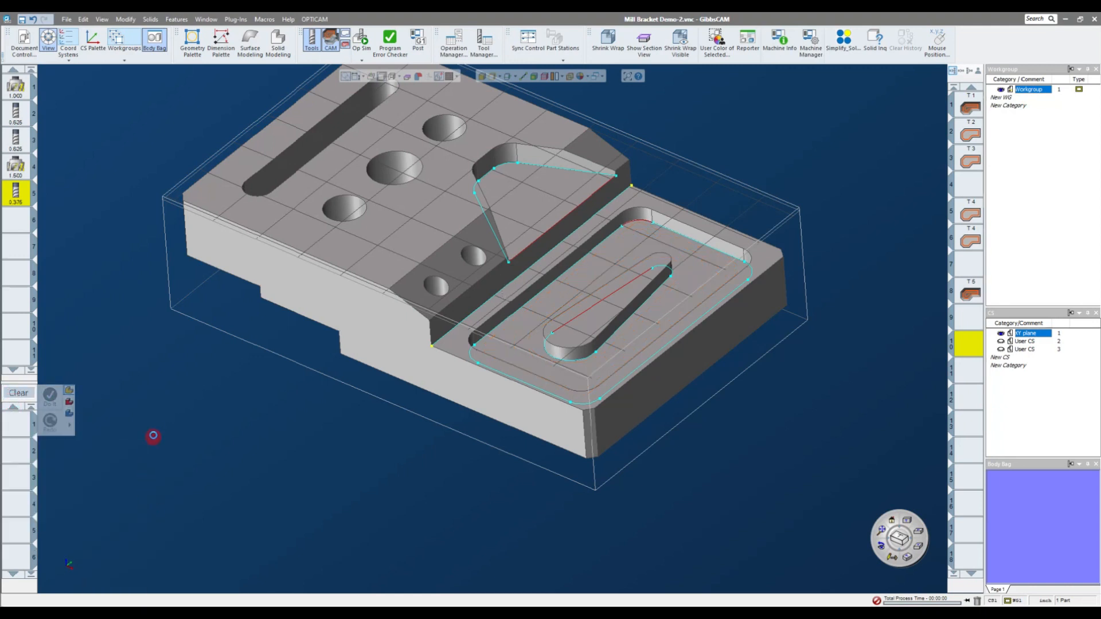
click(49, 396)
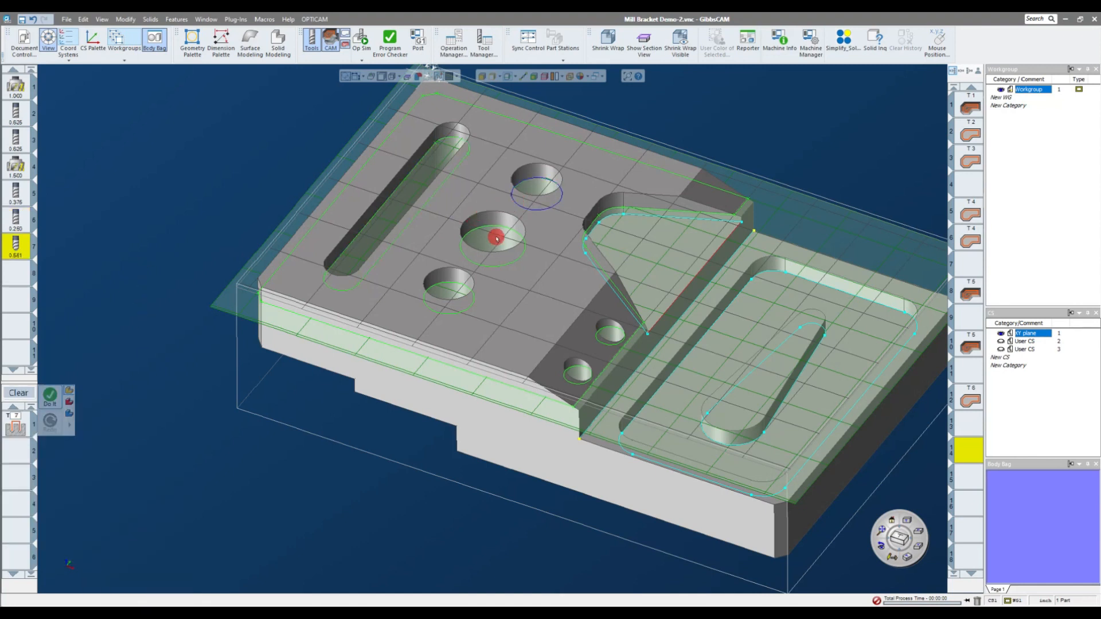
- Apply the drilling processes to the selected hole features, adding drilling operations
click(49, 396)
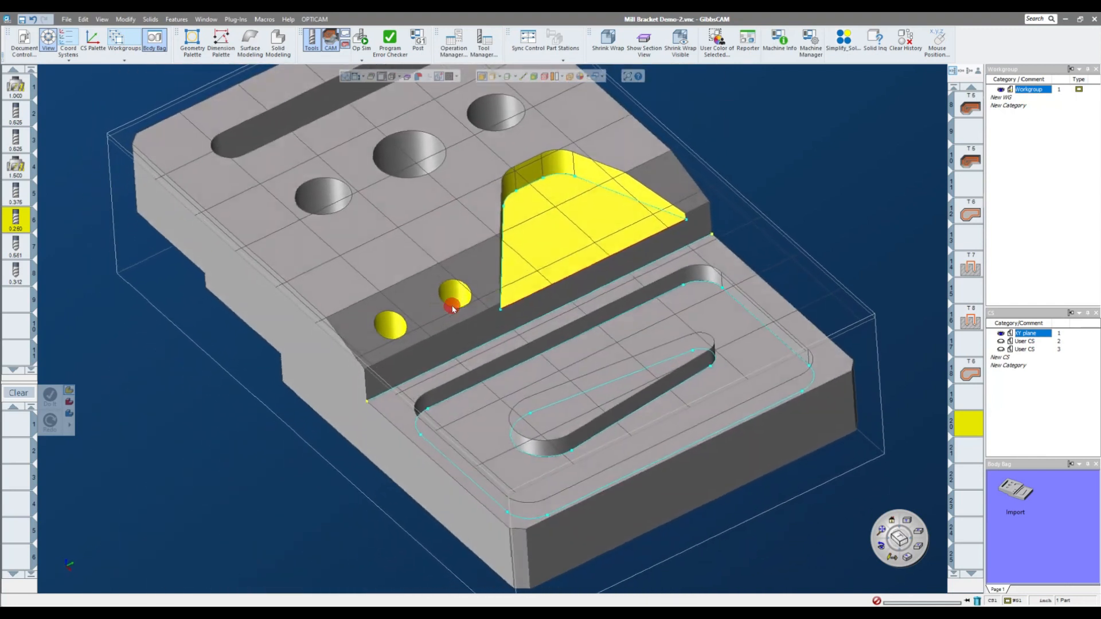
- Add operations machining the angled pocket face and two small holes with tool 8
click(278, 41)
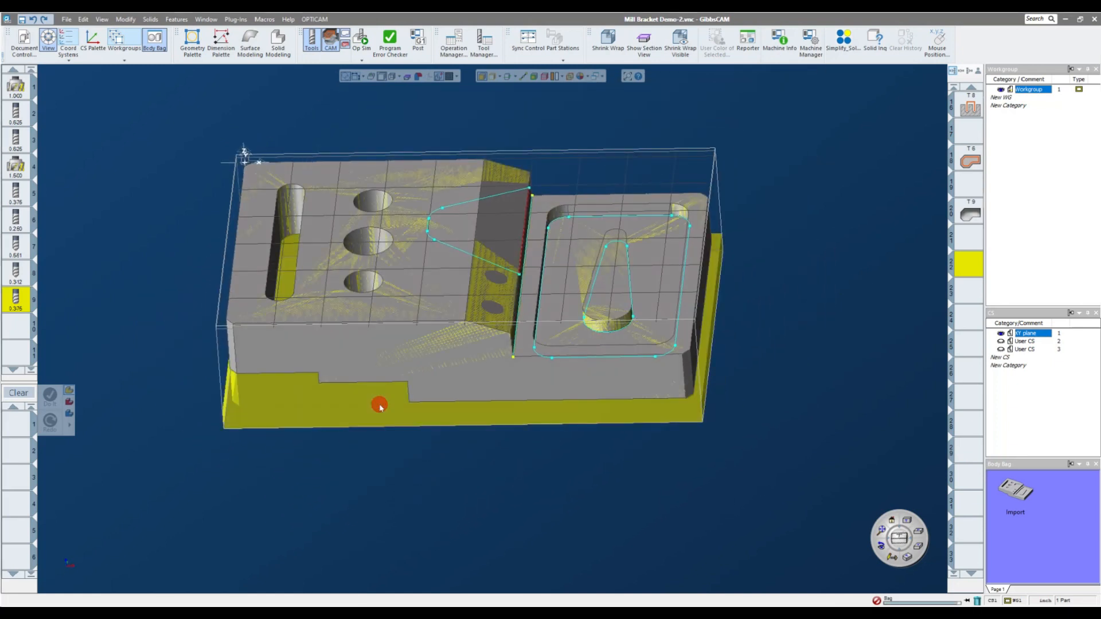
- Bag the rendered part body and delete the original solid, accepting the history loss
click(904, 39)
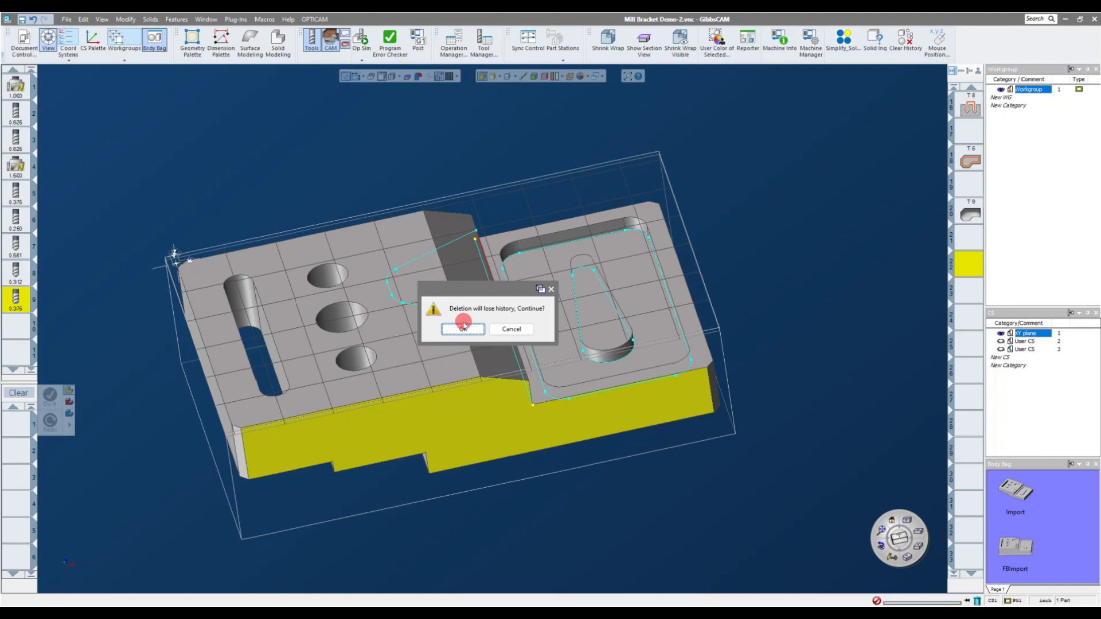
click(463, 328)
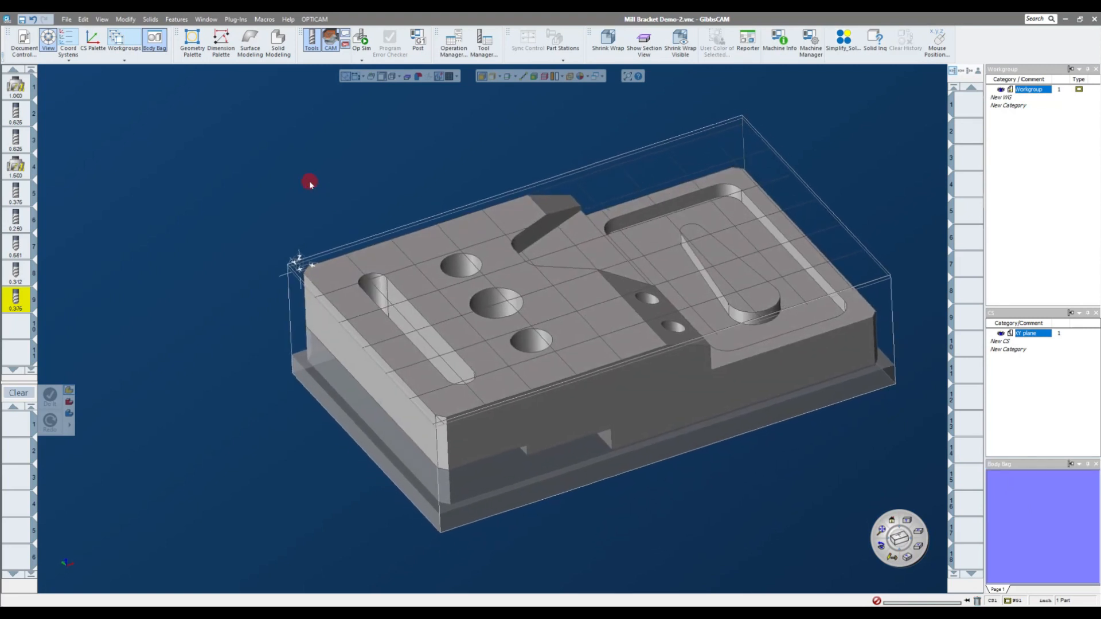
- Begin clearing the Op 1 operations before flipping the bracket 180°
click(93, 40)
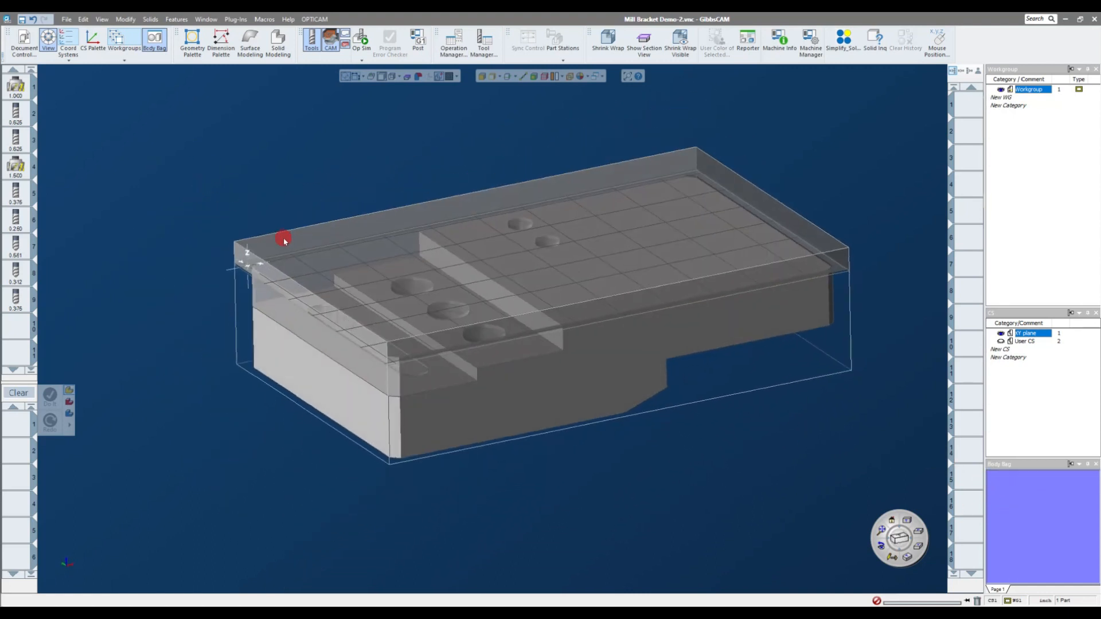
- Make the transparent machined Op 1 body the stock body via Body Type > Stock
right_click(282, 237)
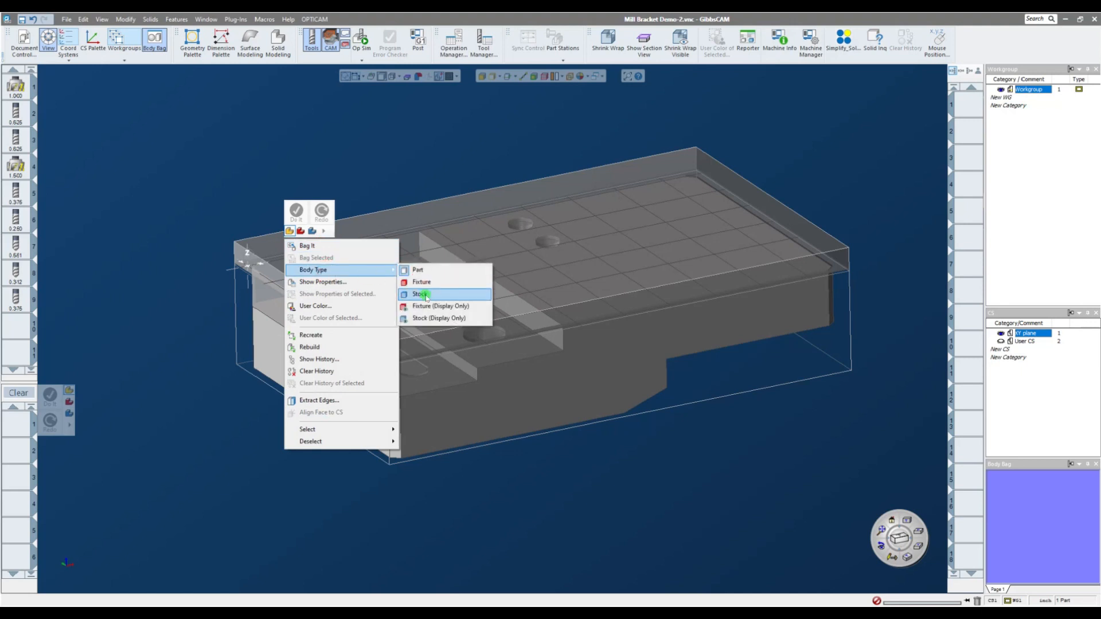
click(422, 293)
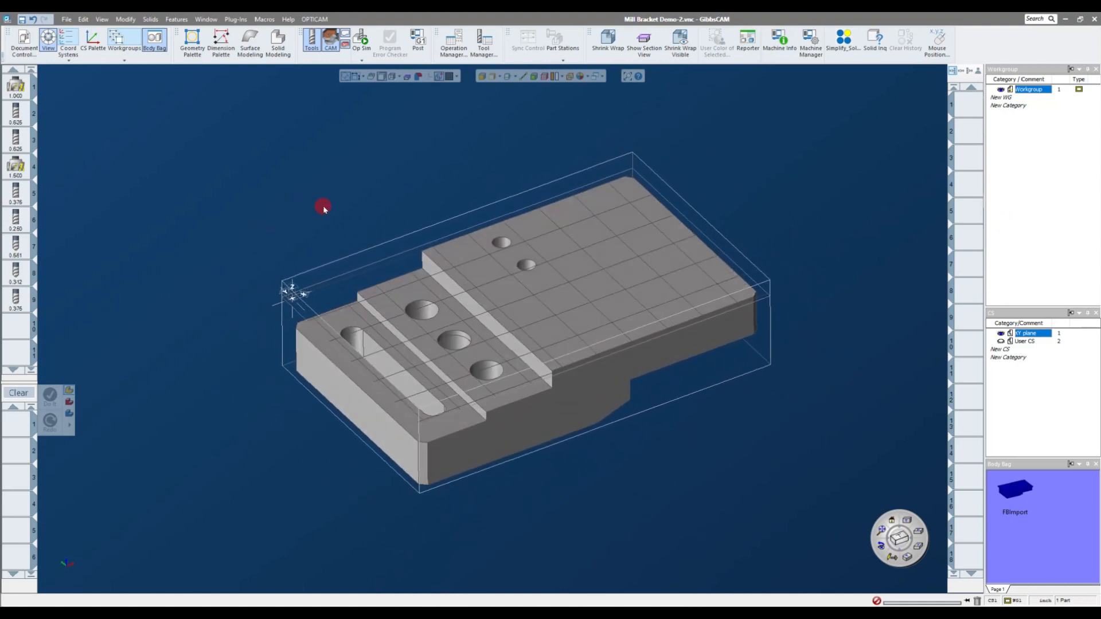
right_click(49, 421)
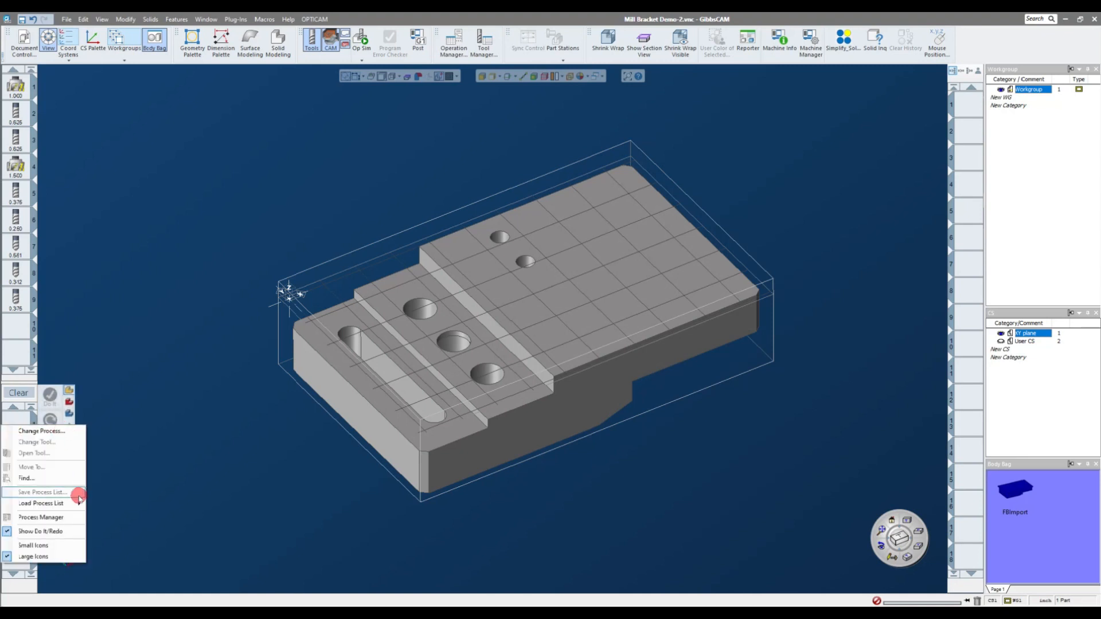